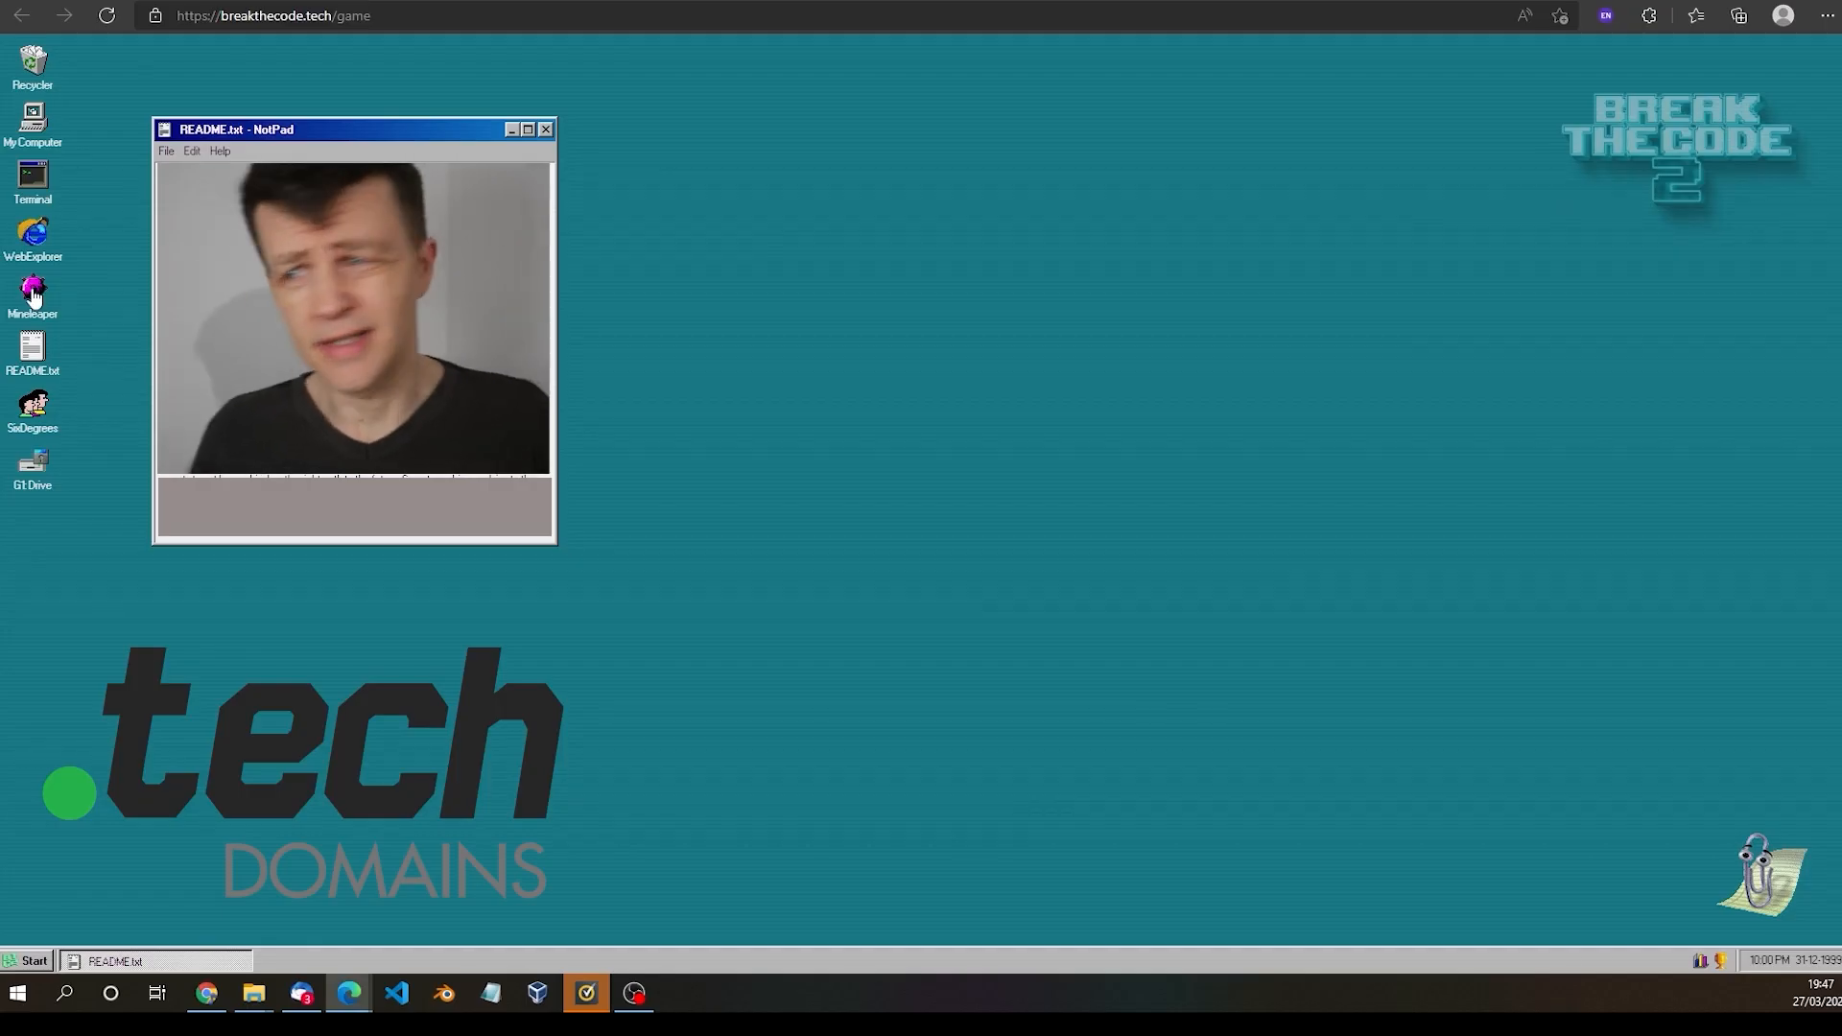
Step: Launch Mineleaper, move its window to the upper right and reveal the first squares
double_click(32, 290)
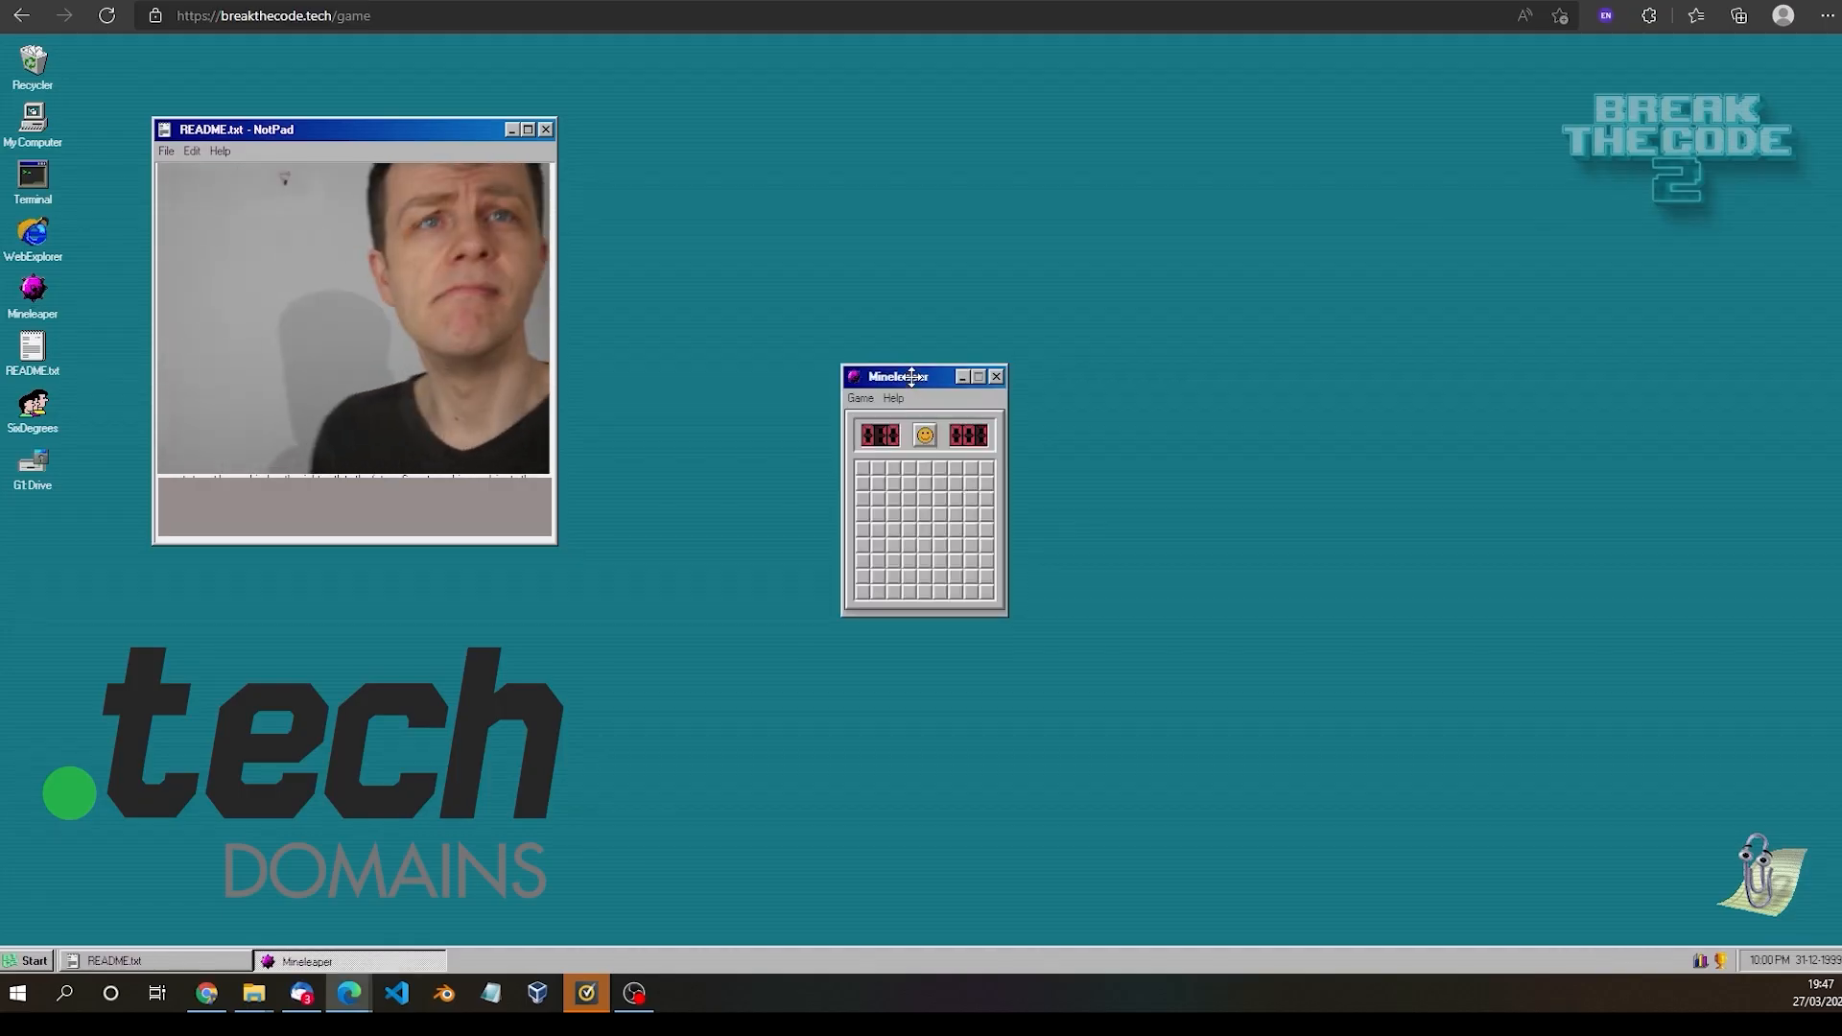
drag(909, 377, 1186, 153)
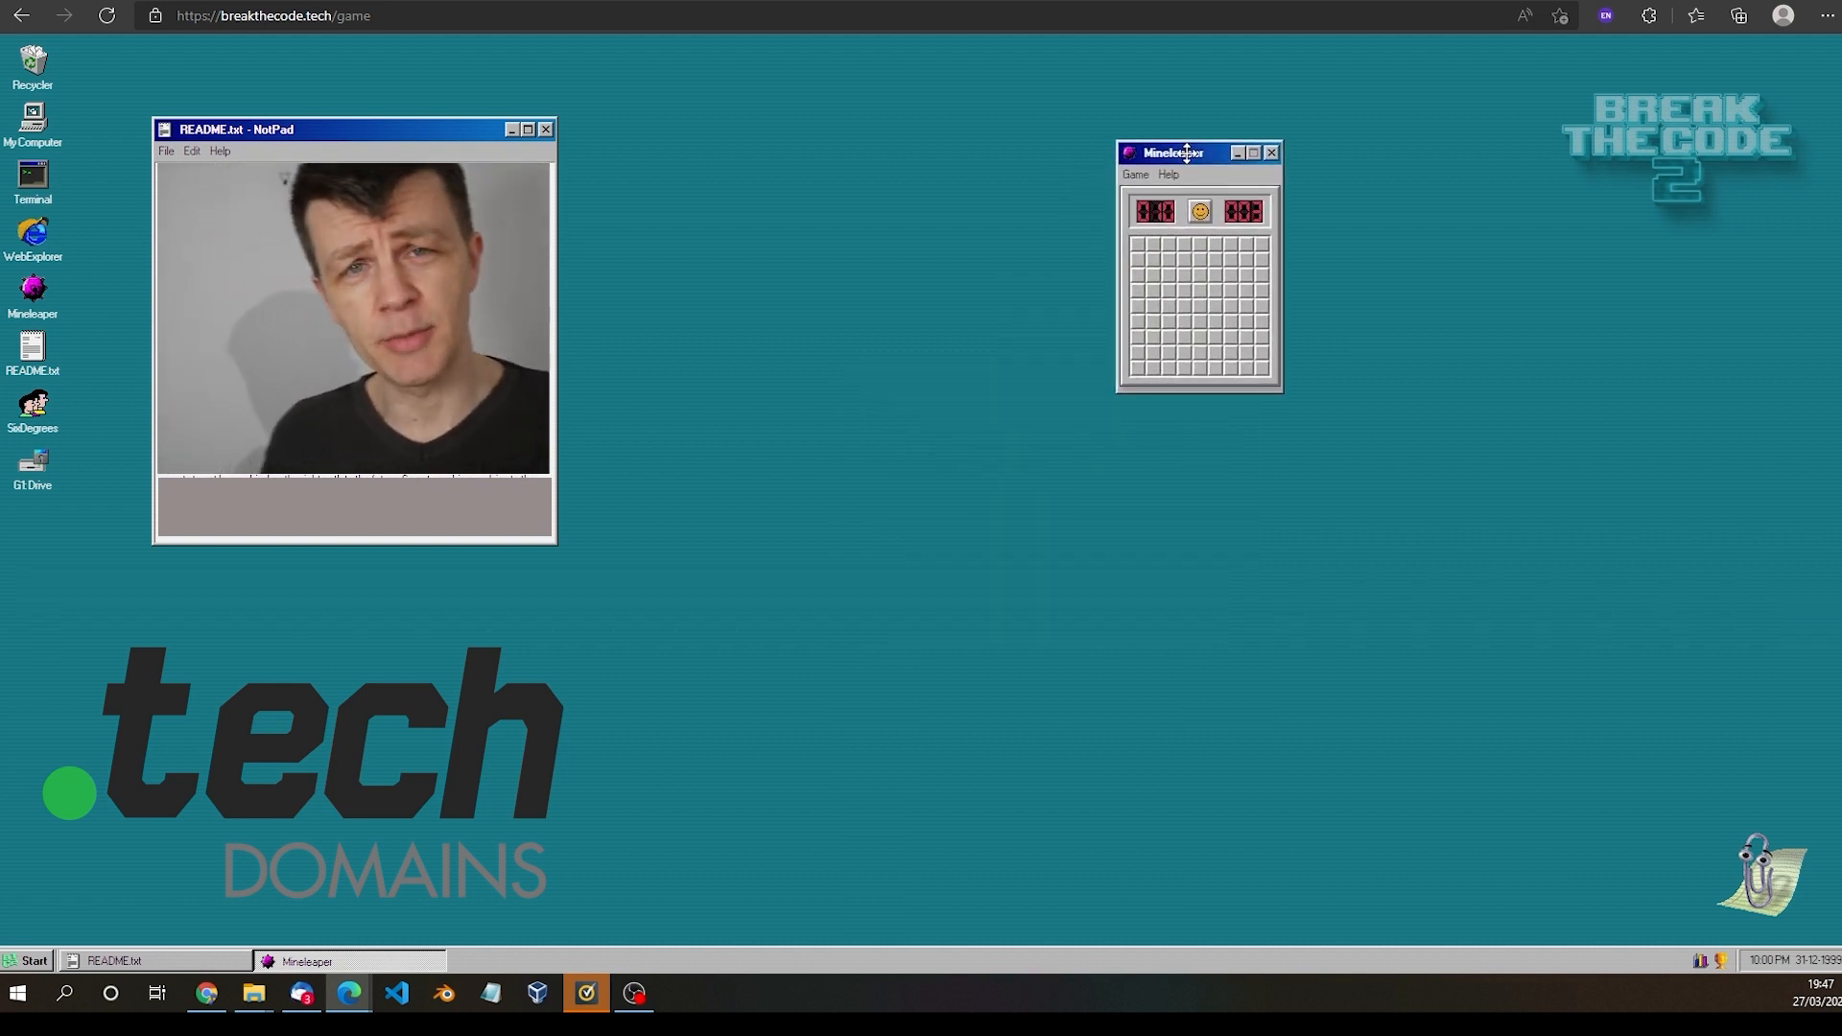
click(1205, 276)
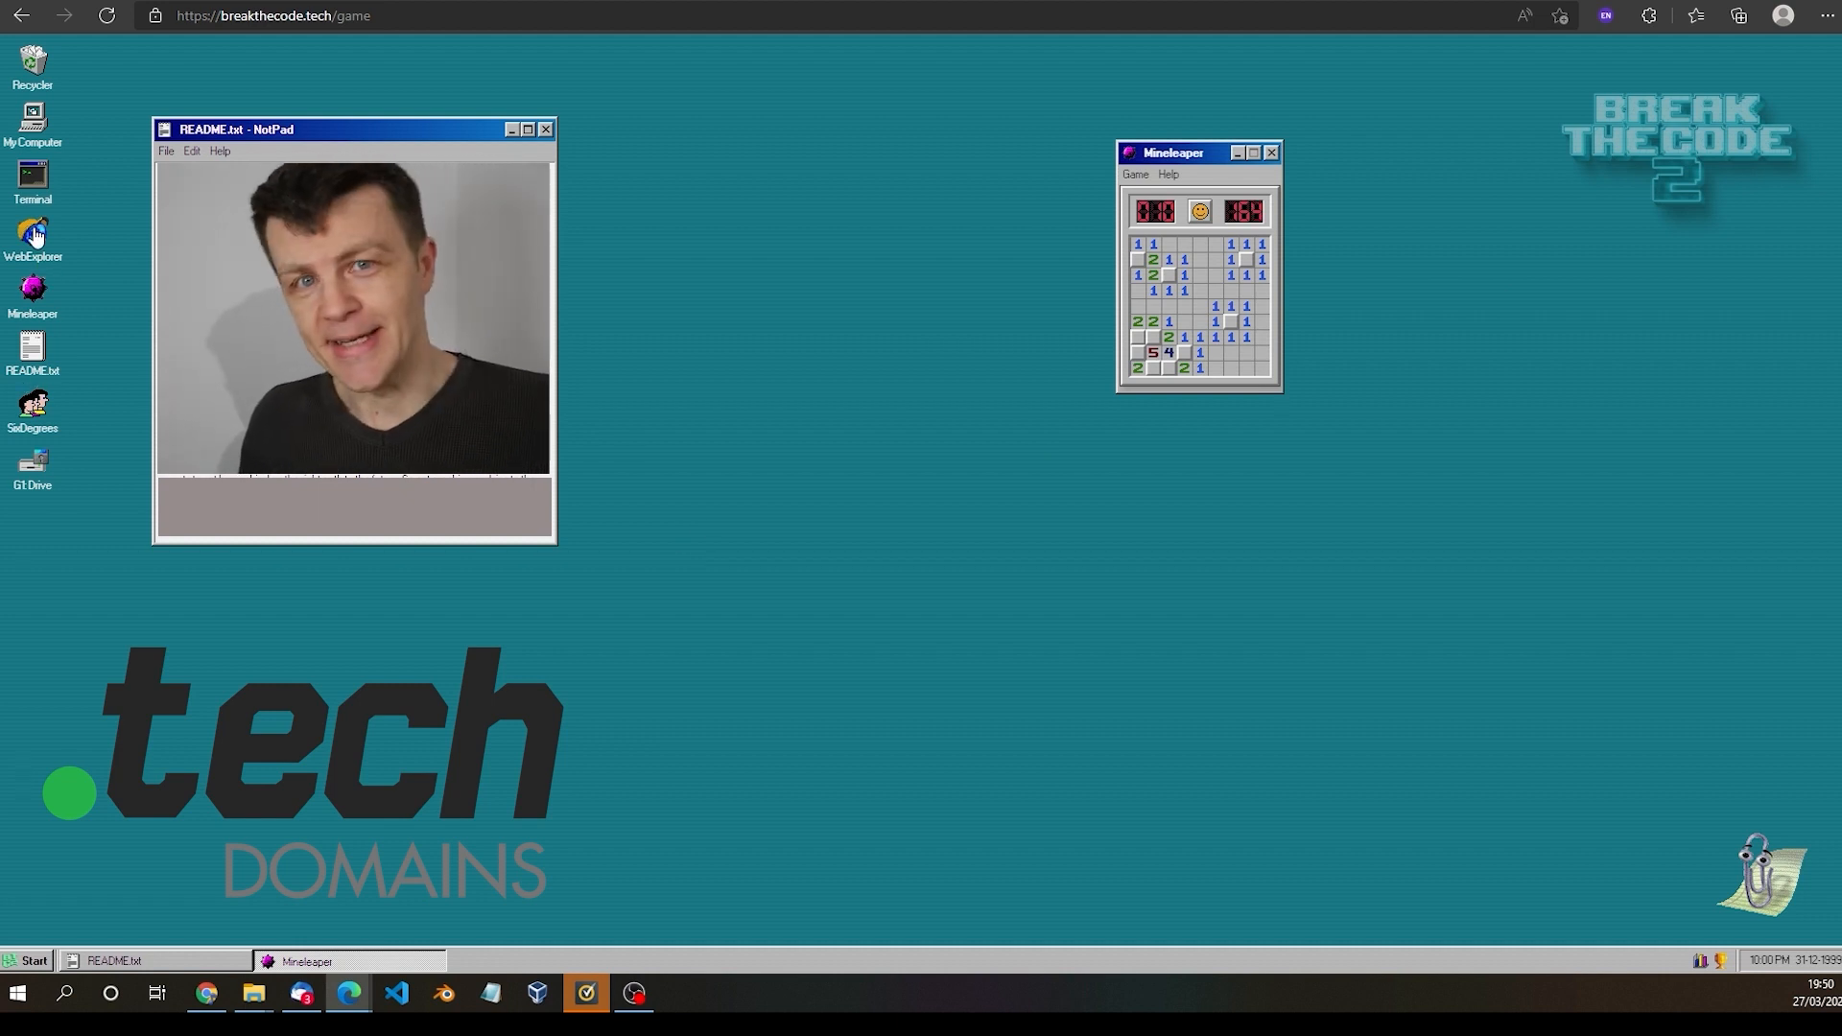
click(32, 232)
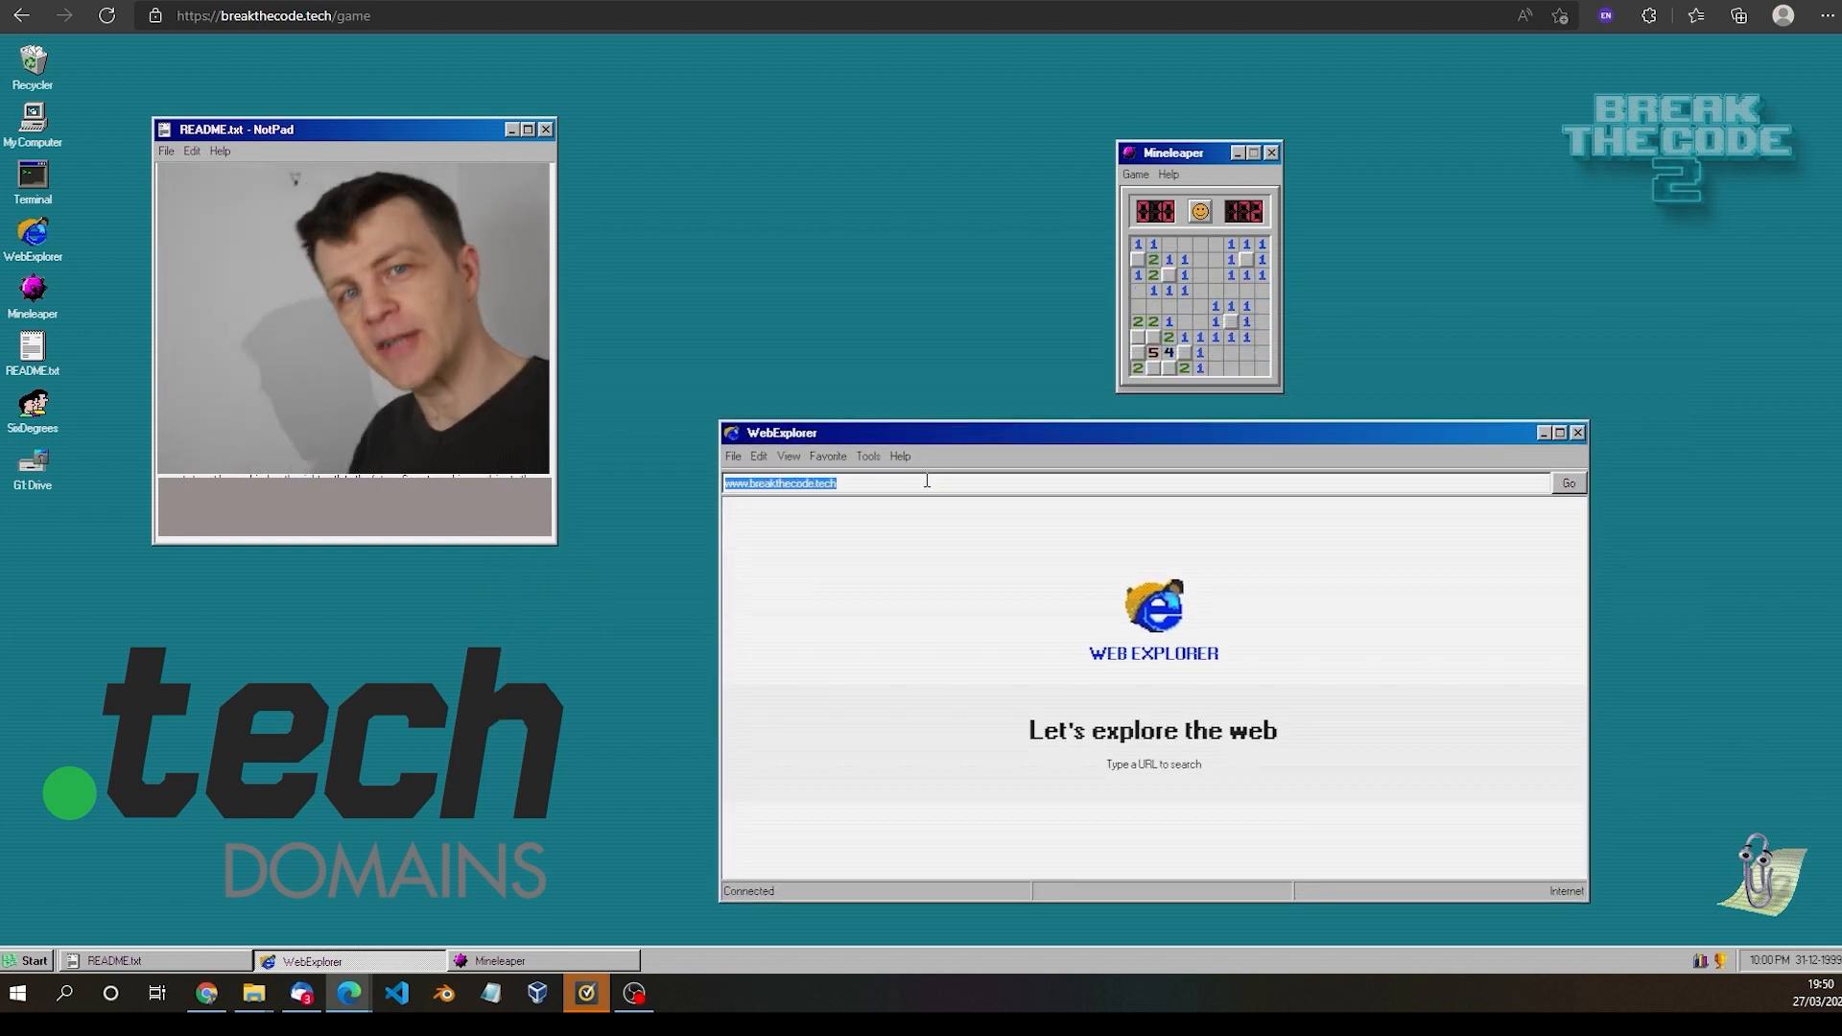
text(nada)
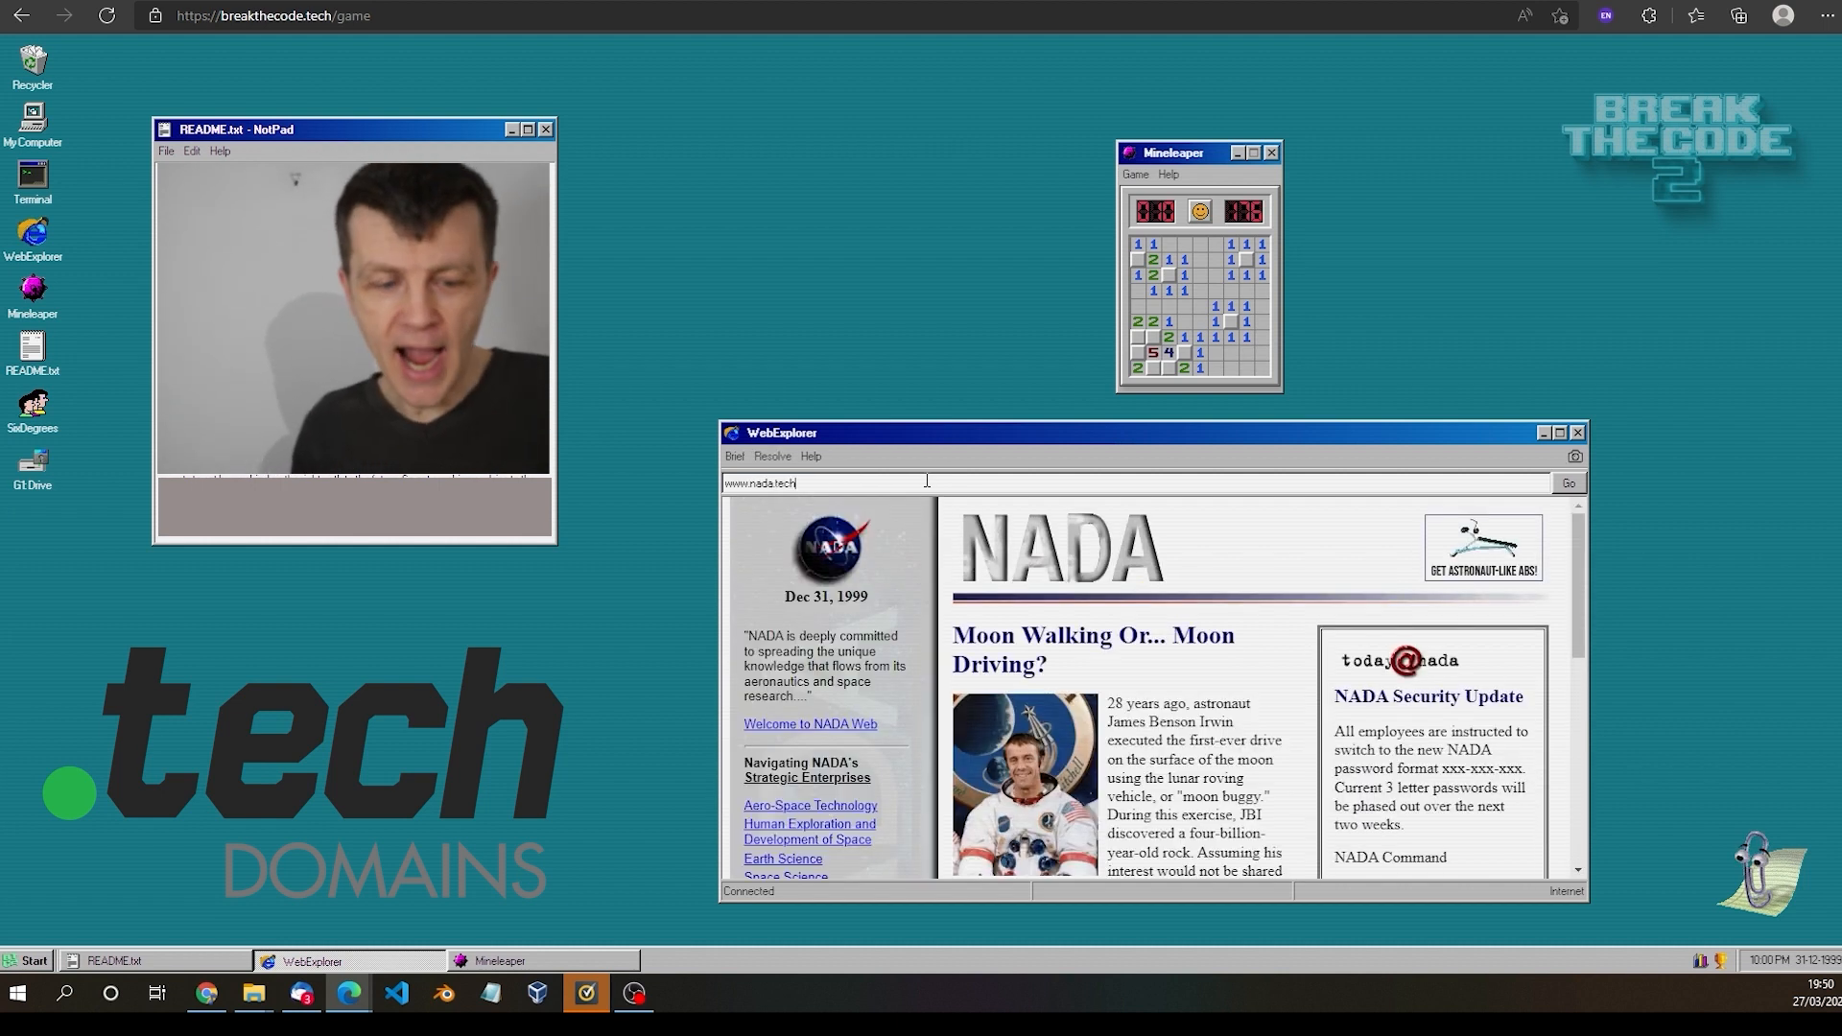
scroll(down, 3)
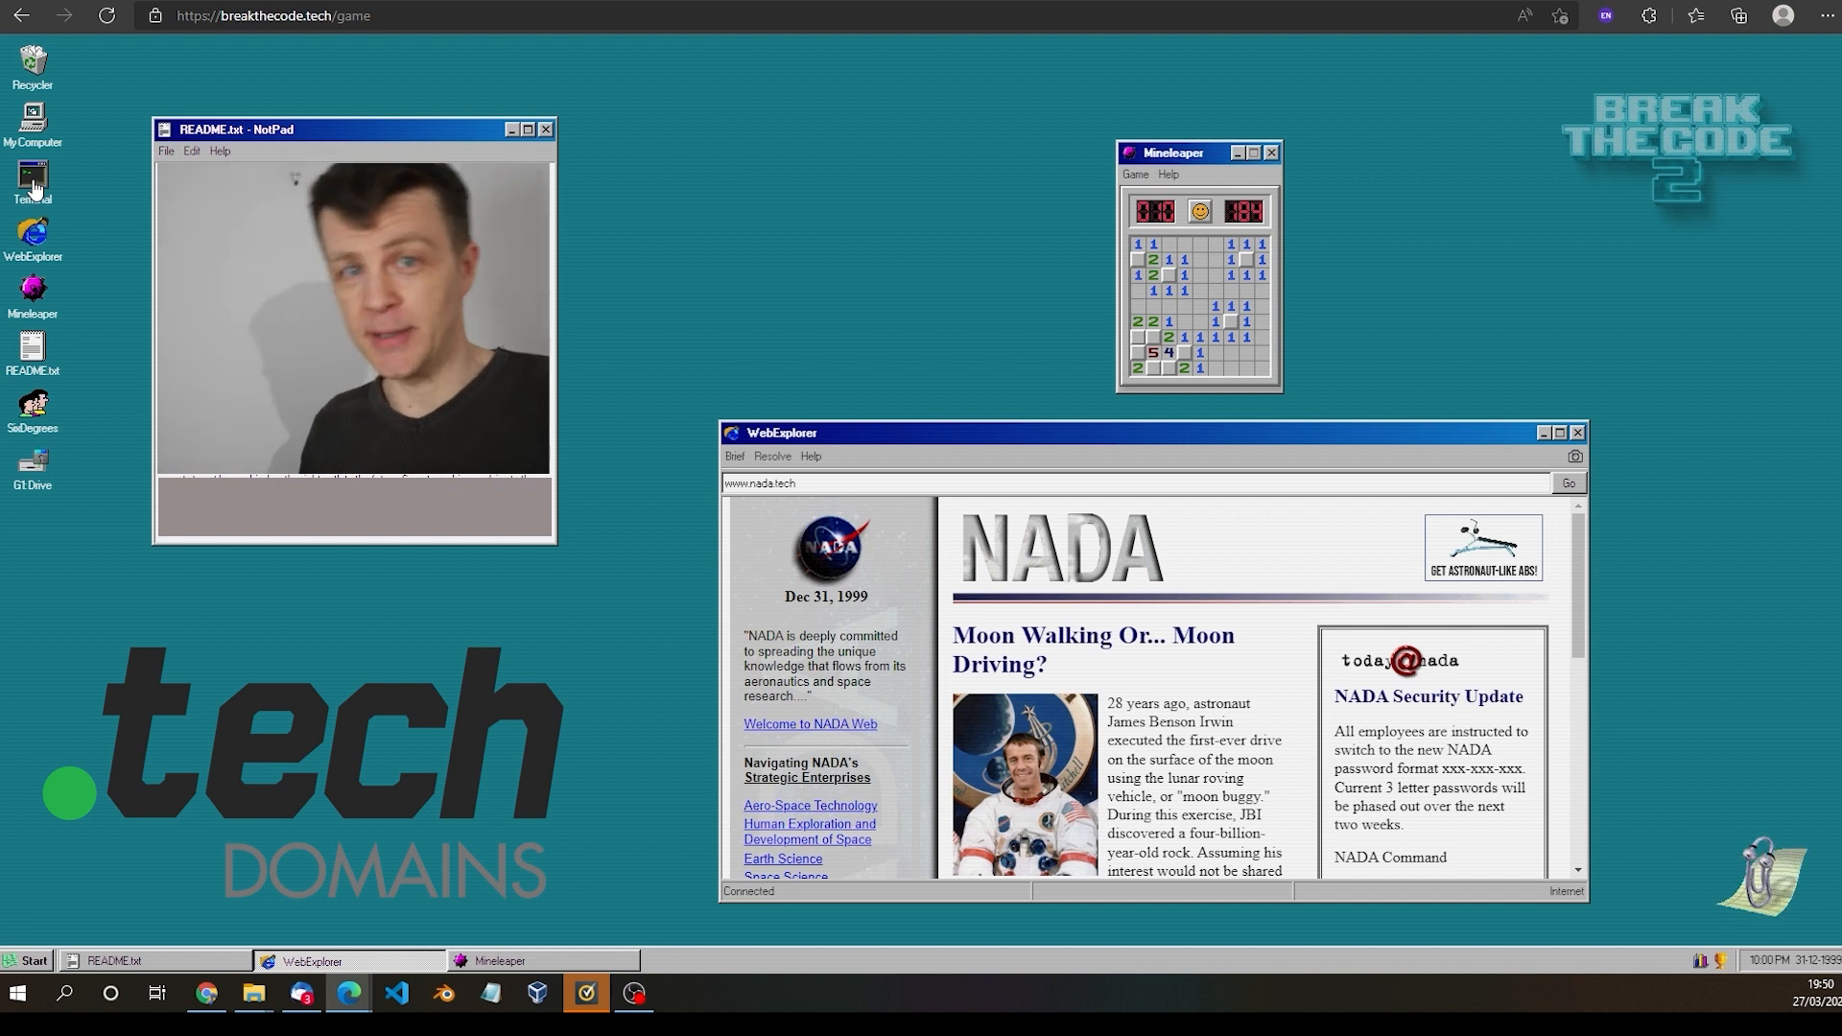
Step: Run help in the Terminal to list available commands, with the window moved higher up
double_click(32, 177)
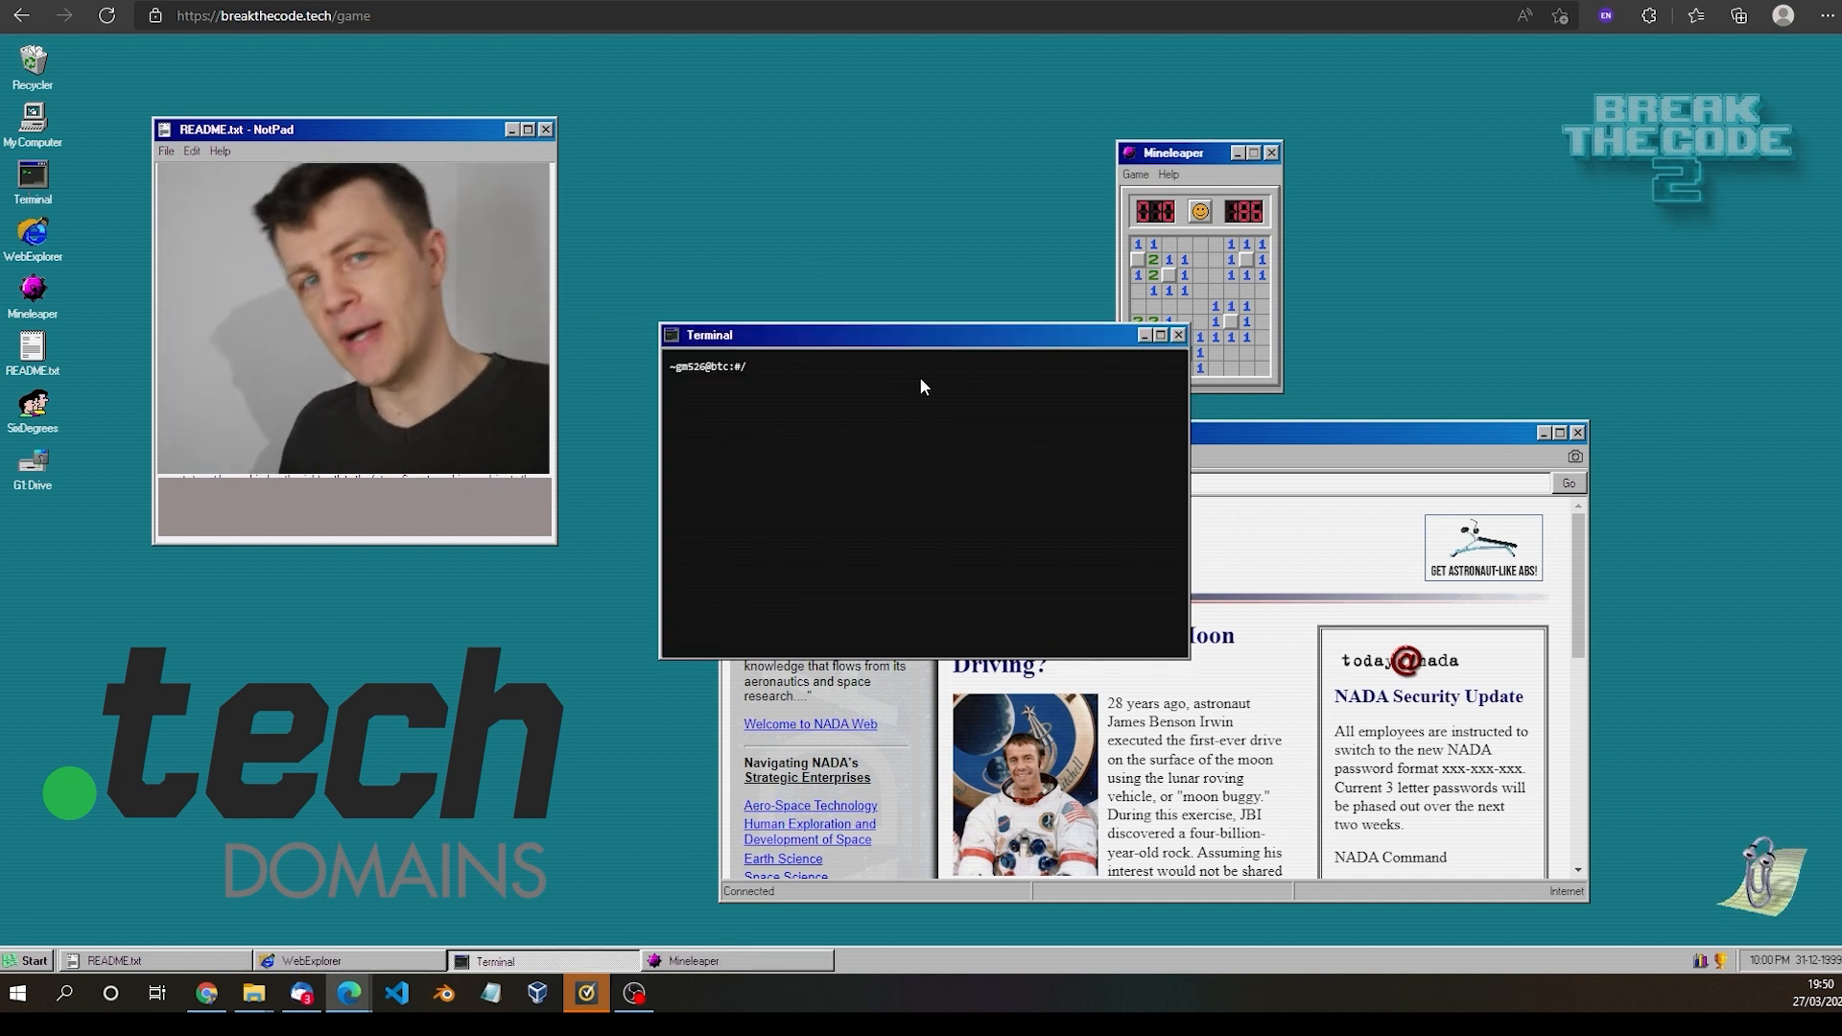
drag(923, 334, 919, 138)
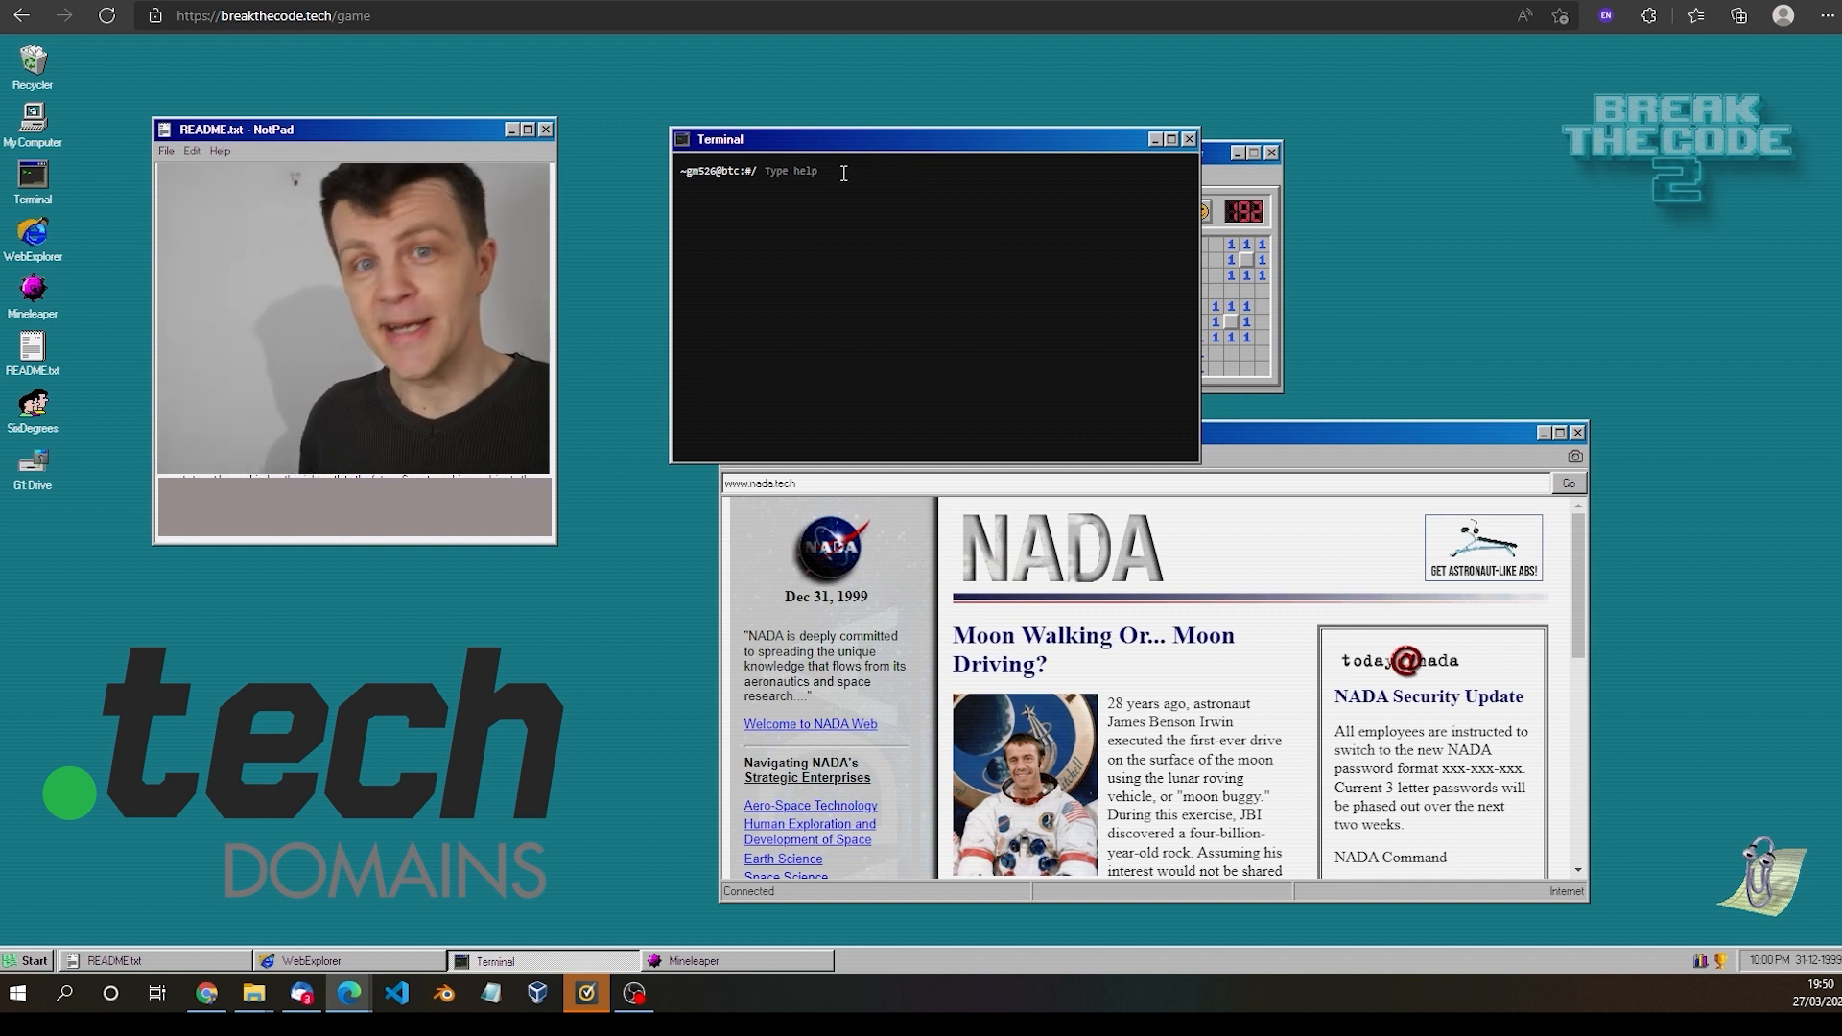
text(hell)
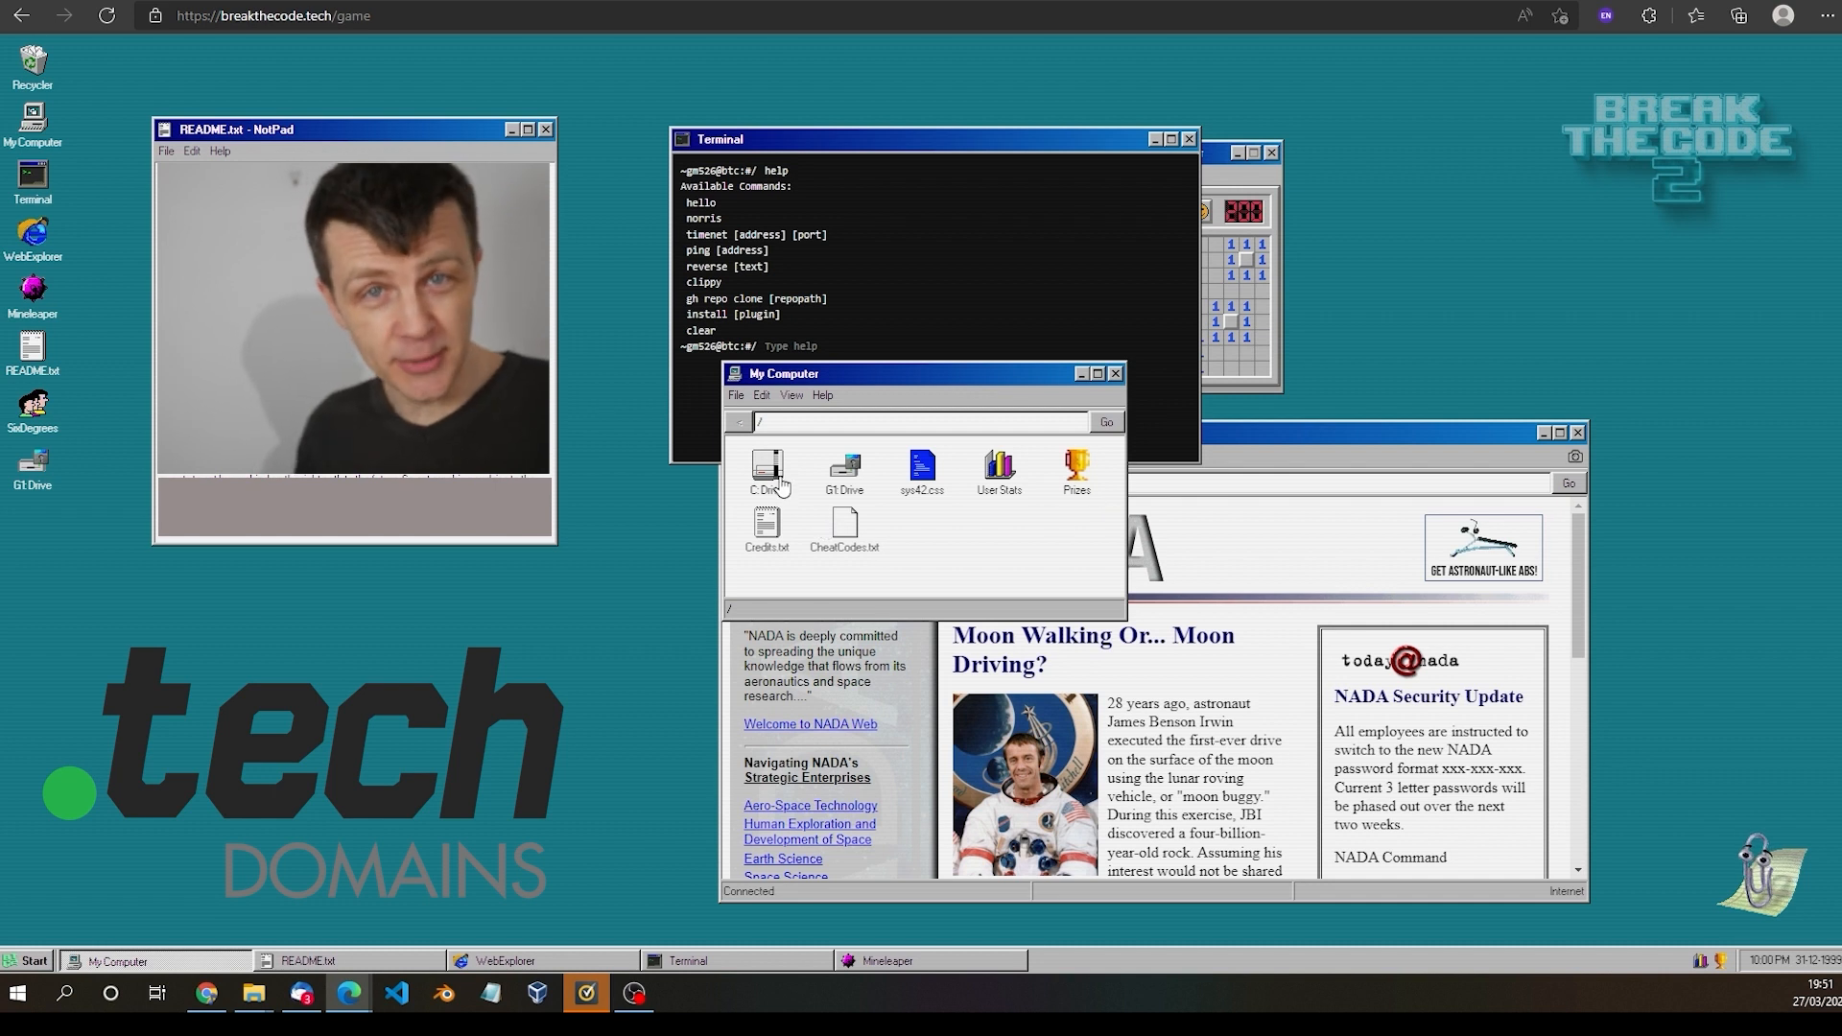
Step: Browse the C drive files, close the dude.png image and open nothing.txt in NotPad
double_click(768, 470)
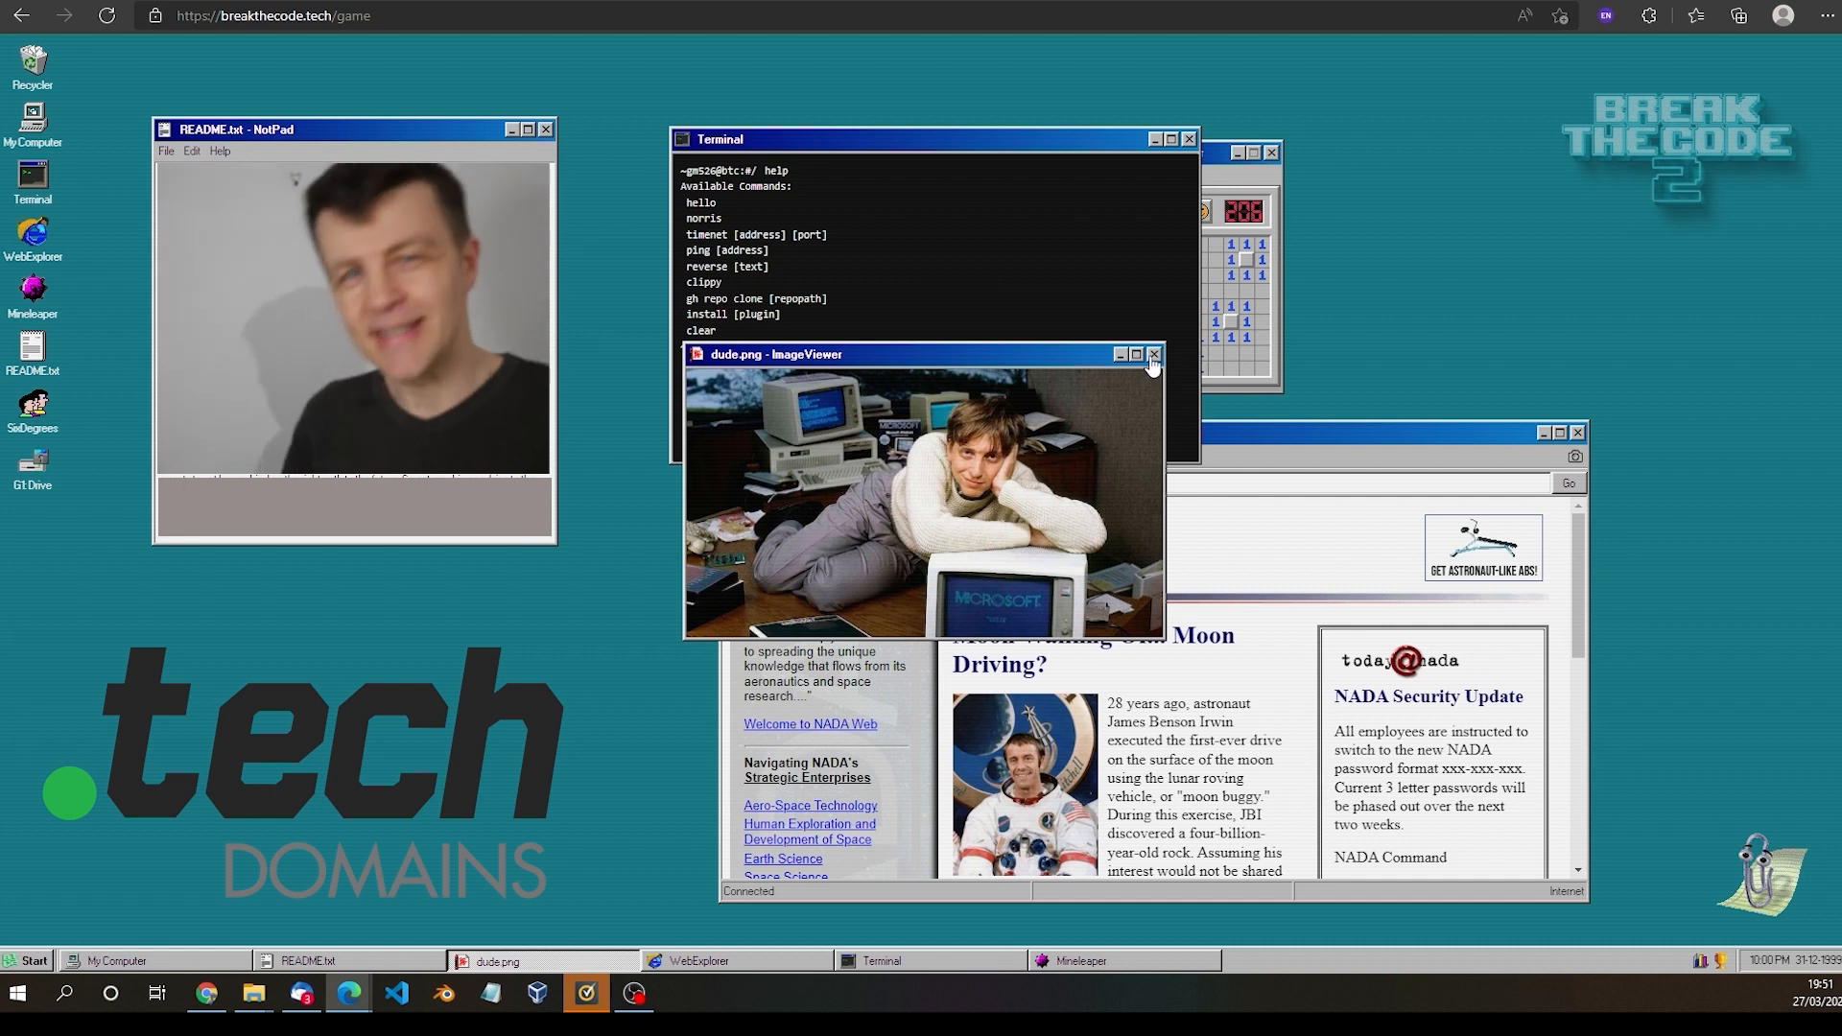
click(1153, 353)
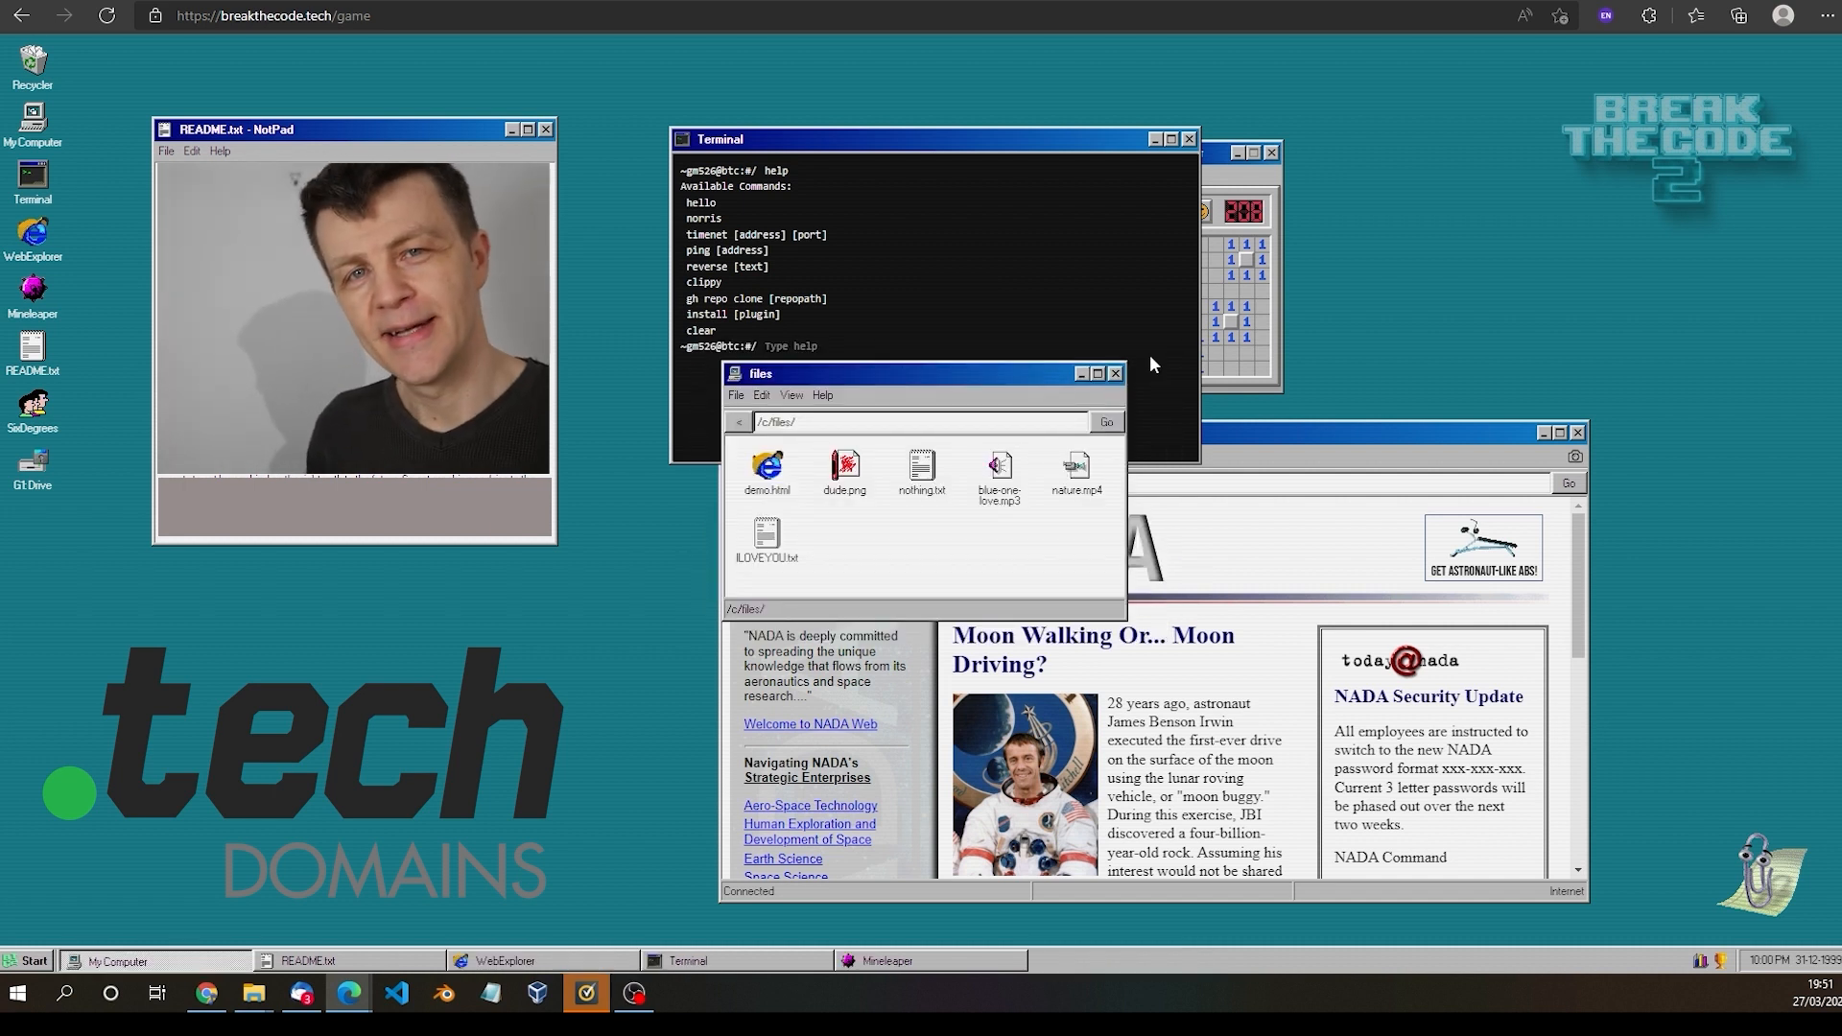
double_click(921, 471)
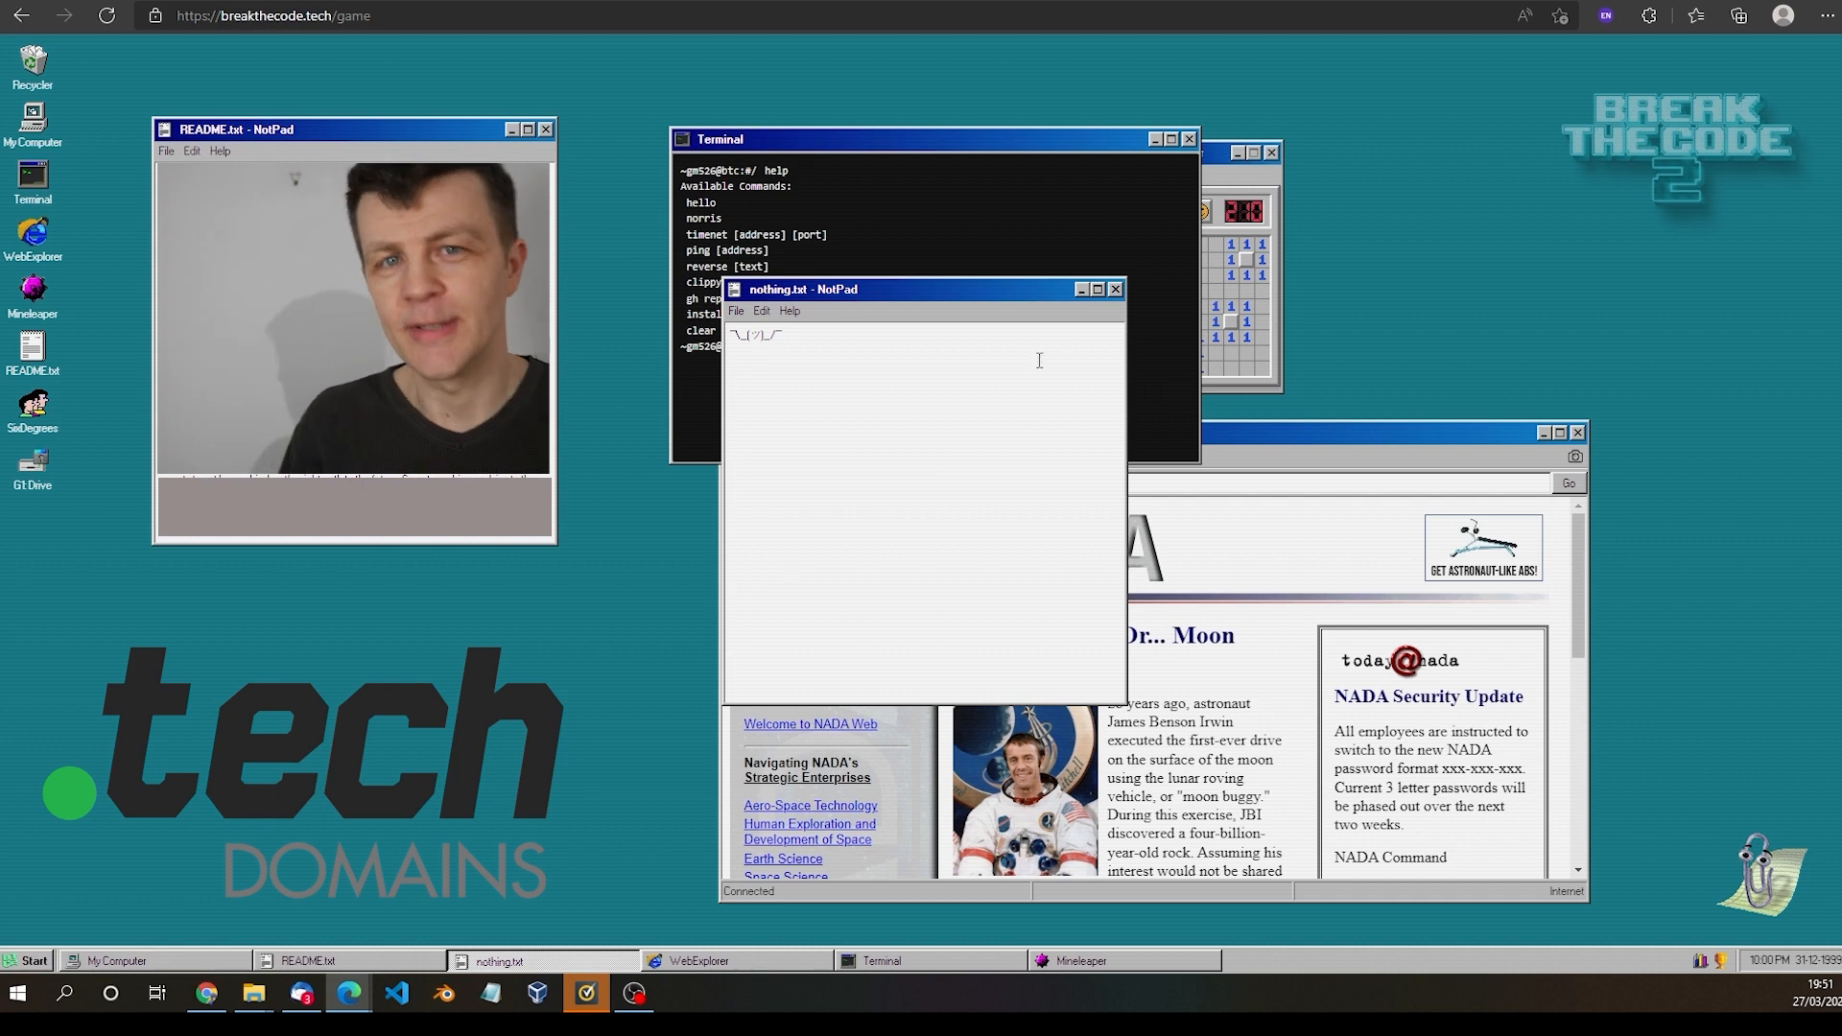